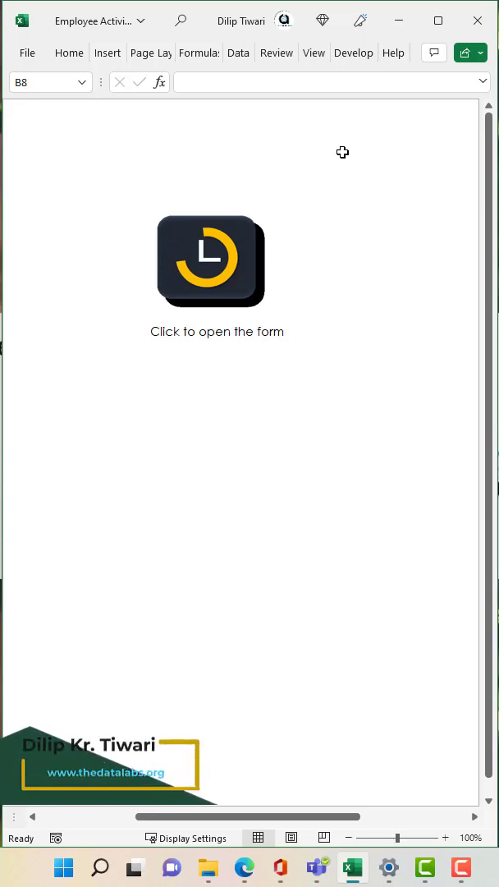
Launch the tracker login form from the clock icon and enter 'admin' as the User ID.
{"action": "left_click", "coordinate": [210, 261]}
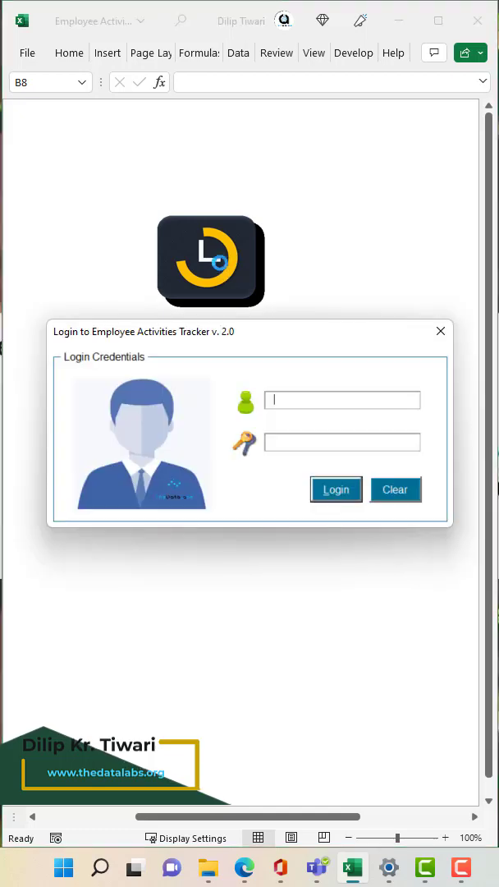
{"action": "type", "text": "admin"}
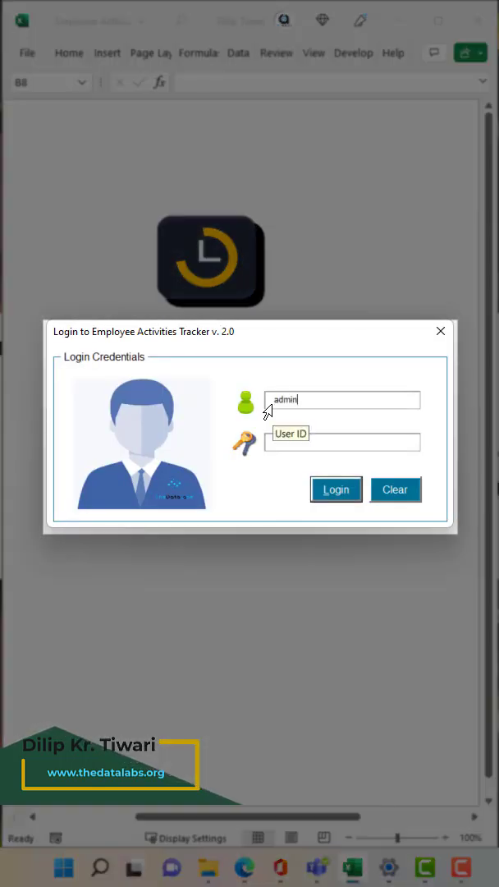
Log in to Employee Activity Tracker 2.0, review its four activity records, and close it.
{"action": "left_click", "coordinate": [335, 490]}
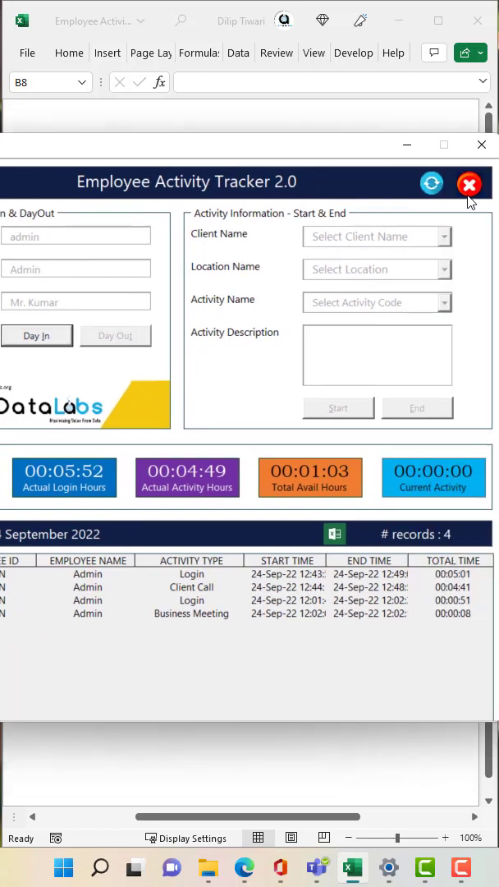
{"action": "left_click", "coordinate": [470, 184]}
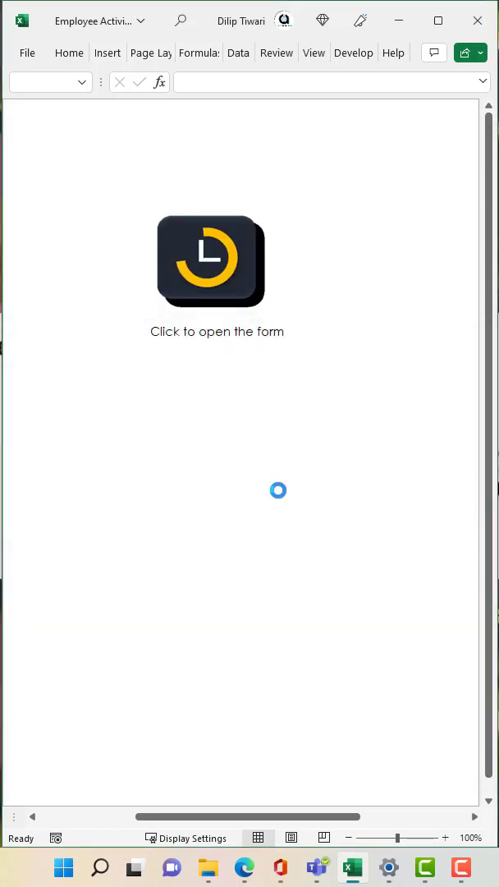
Reopen the form, go through Admin to Manage Drop-down, and expand the Select Dropdown type list.
{"action": "left_click", "coordinate": [217, 262]}
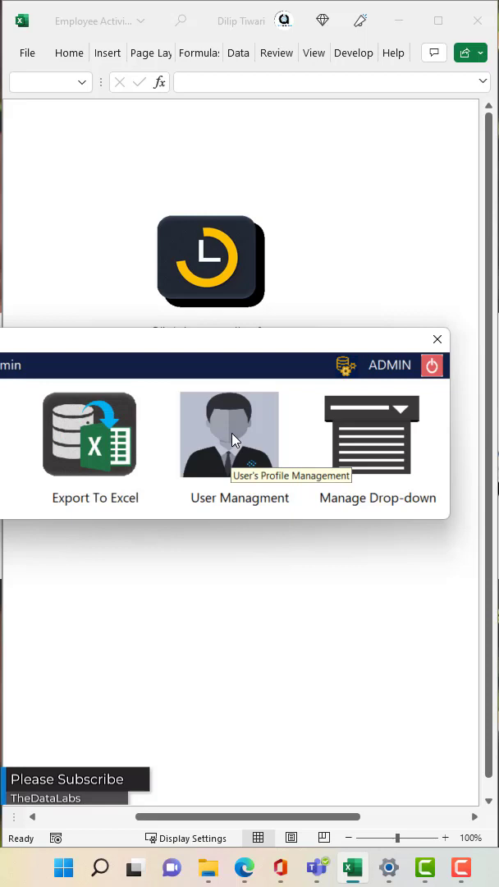
{"action": "left_click", "coordinate": [230, 435]}
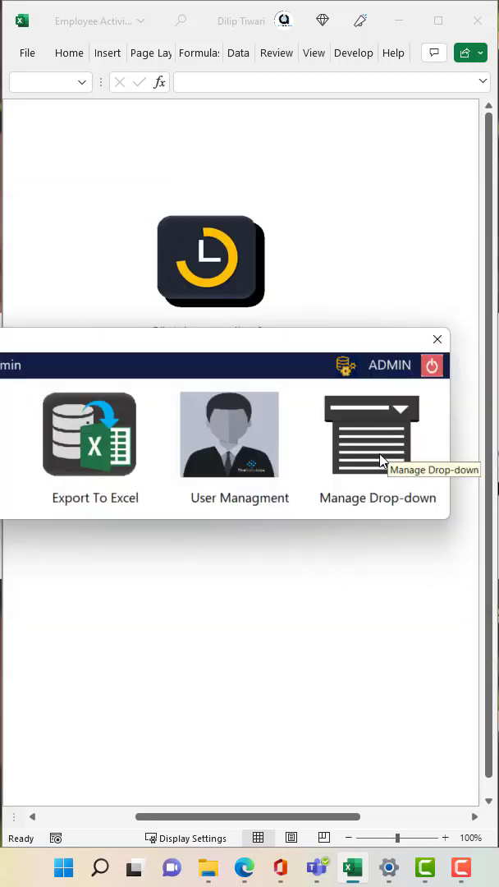
{"action": "left_click", "coordinate": [377, 434]}
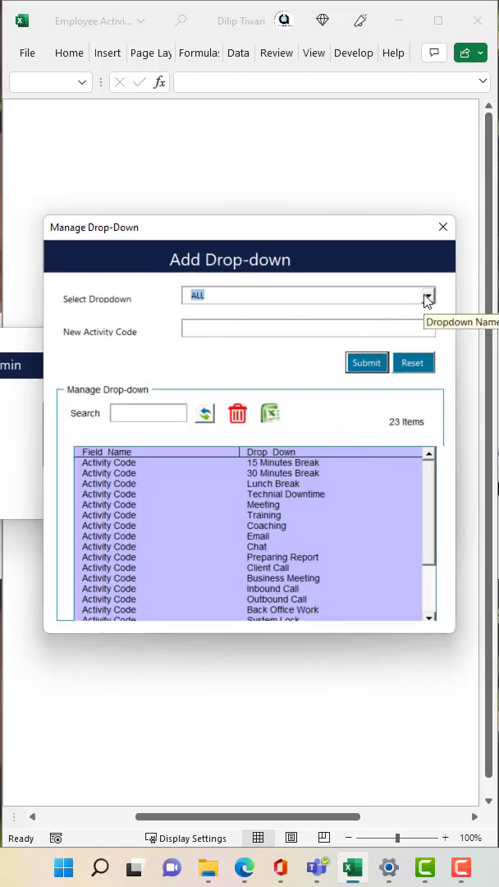
{"action": "left_click", "coordinate": [427, 295]}
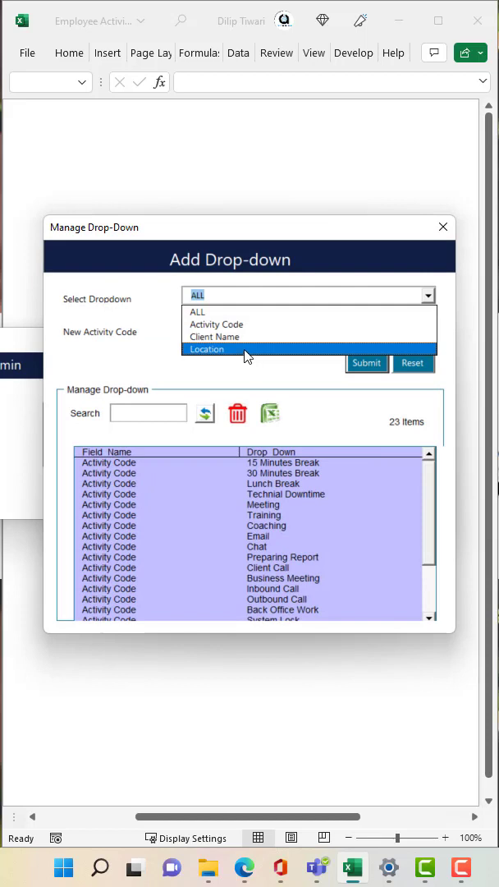